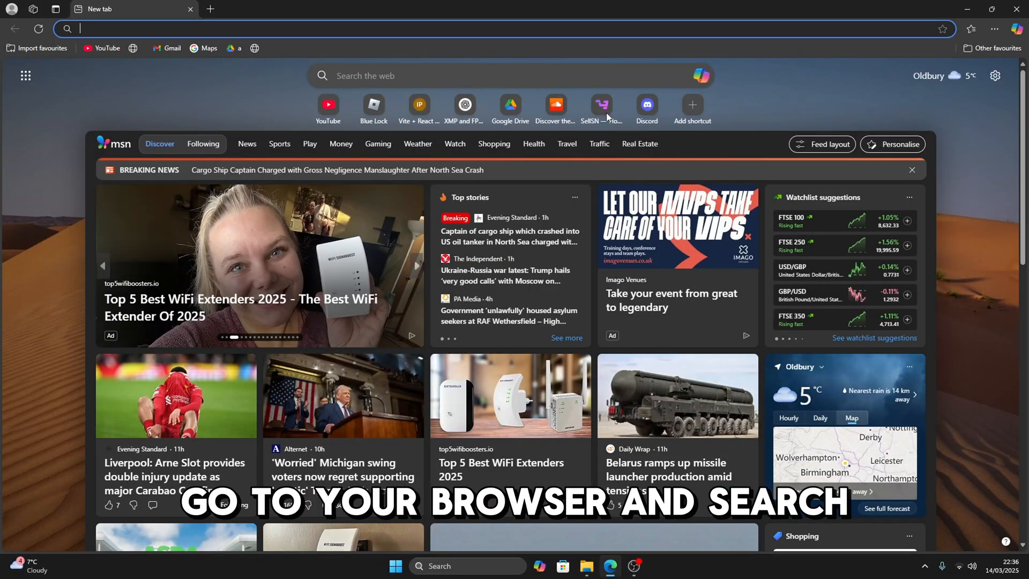
# Go to discord.gg/zylo, follow the free-utility DOWNLOAD link and confirm leaving Discord
pyautogui.write('discord.gg/zylo')
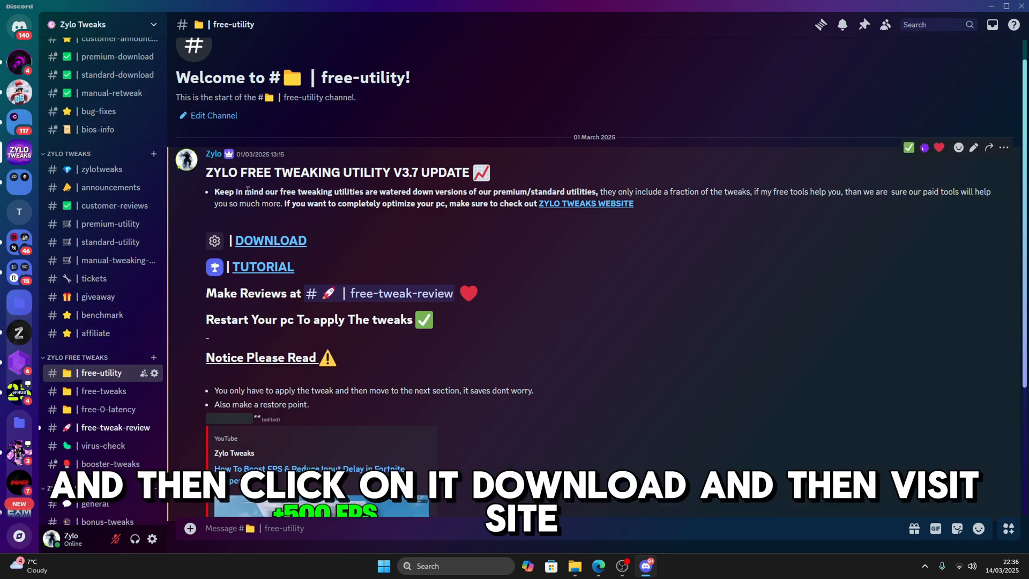
pyautogui.click(270, 240)
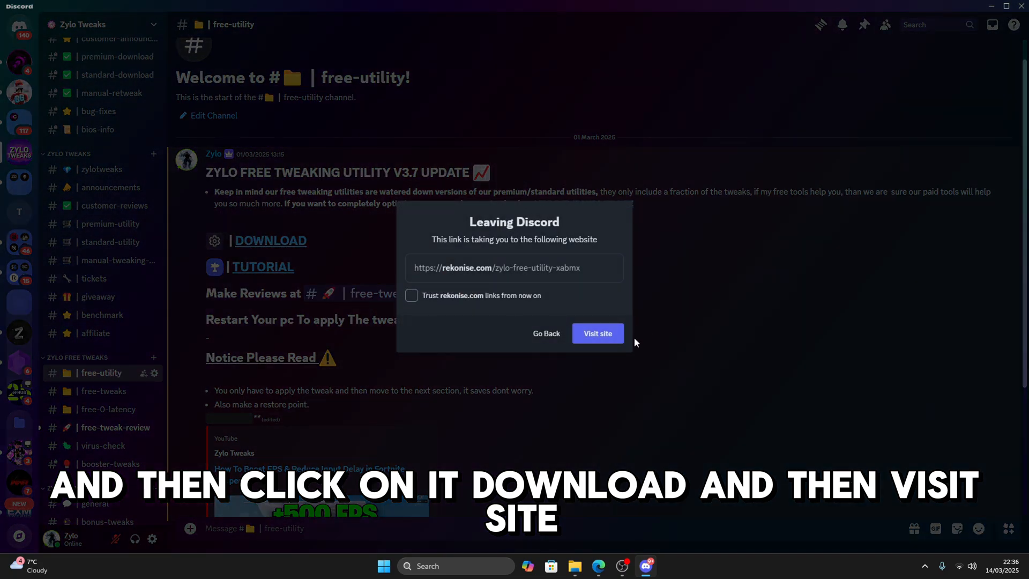
pyautogui.click(596, 335)
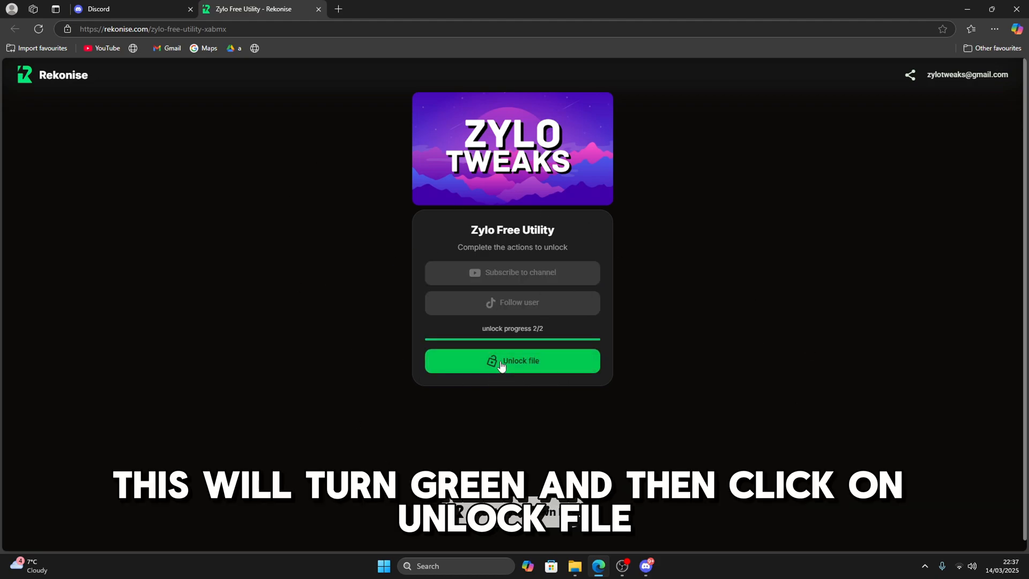
# Unlock the Zylo Free Utility file on Rekonise so it downloads
pyautogui.click(513, 360)
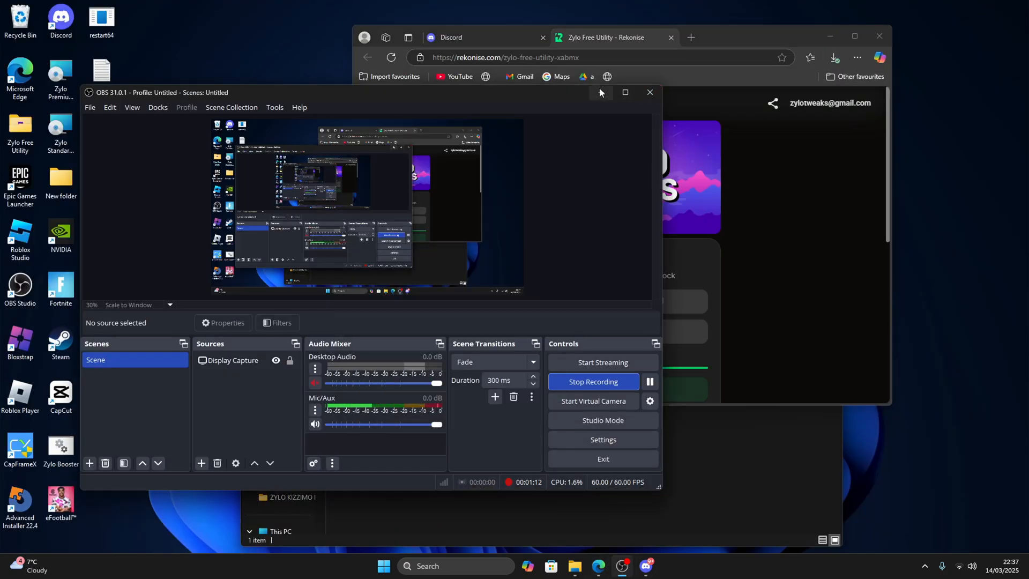
# Clear the covering windows and extract the Zylo Free Utility zip to the Desktop
pyautogui.click(833, 57)
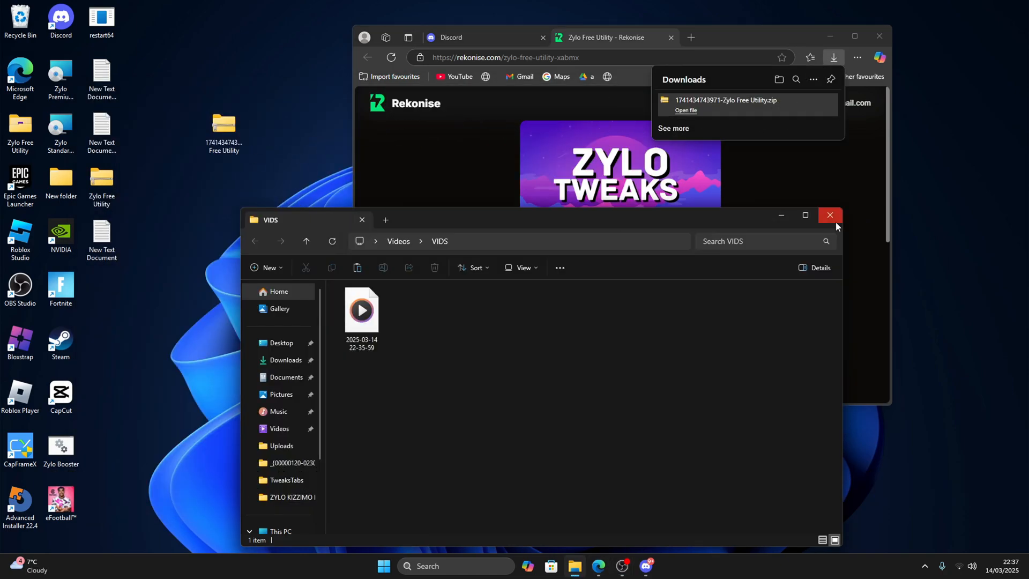
pyautogui.click(828, 216)
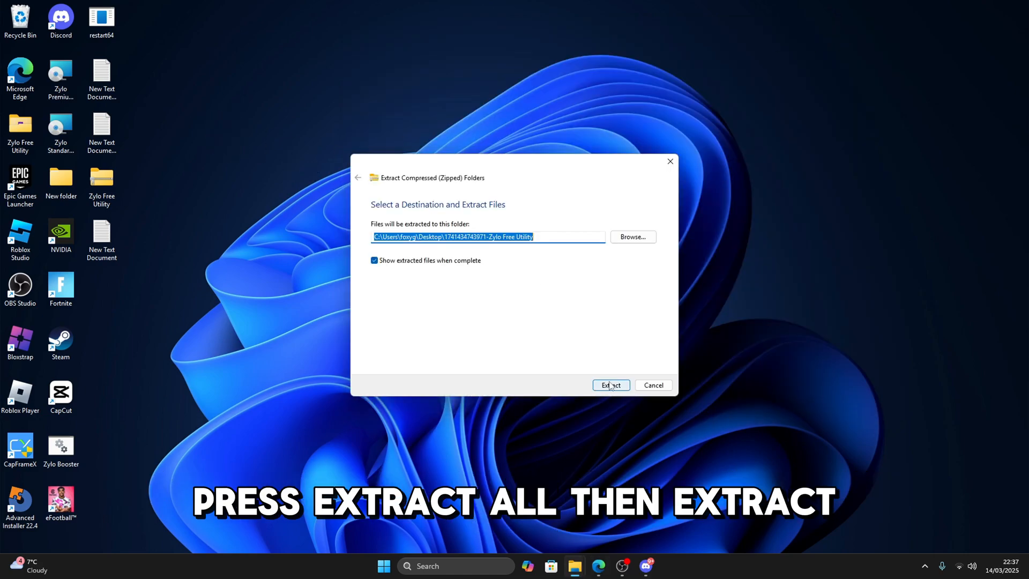
pyautogui.click(610, 385)
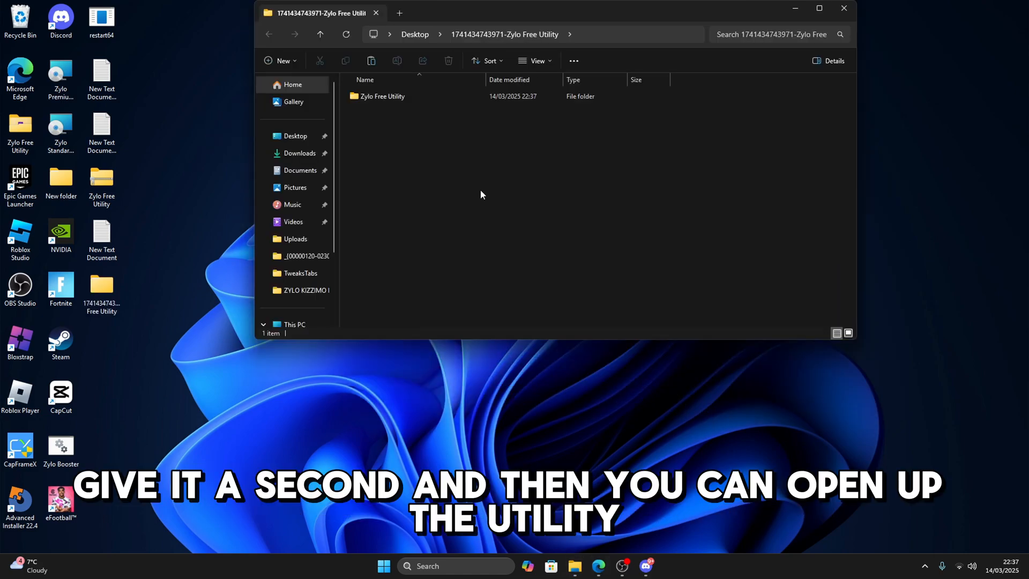
# Launch the Zylo Free Tweaking Utility application as administrator from the extracted folder
pyautogui.doubleClick(383, 95)
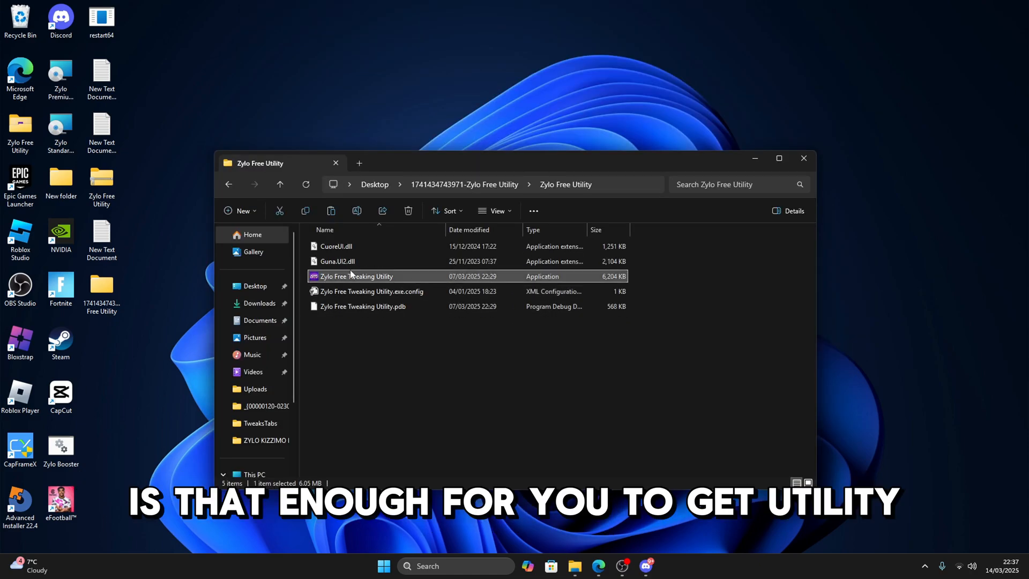
pyautogui.rightClick(356, 275)
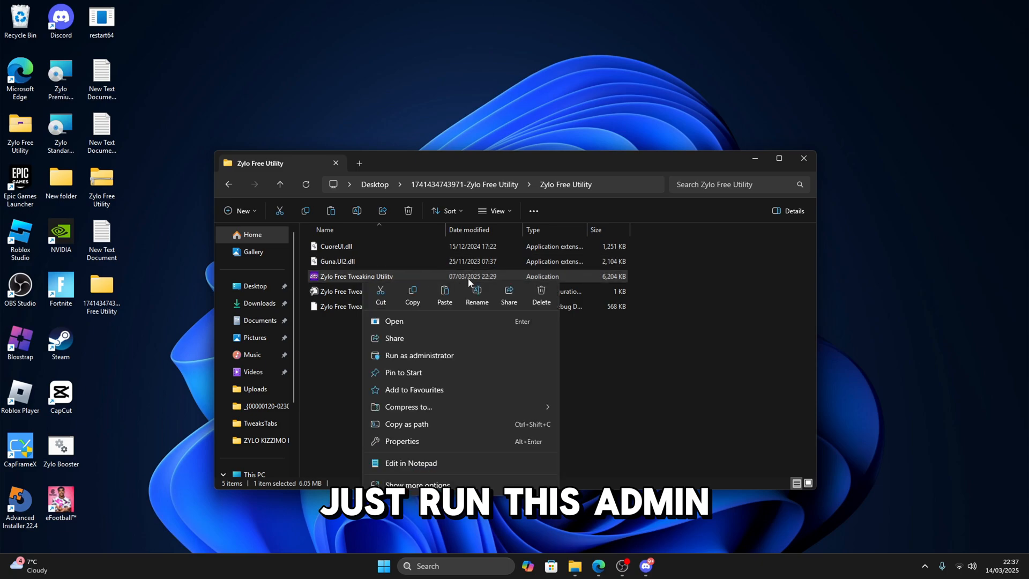
pyautogui.click(419, 355)
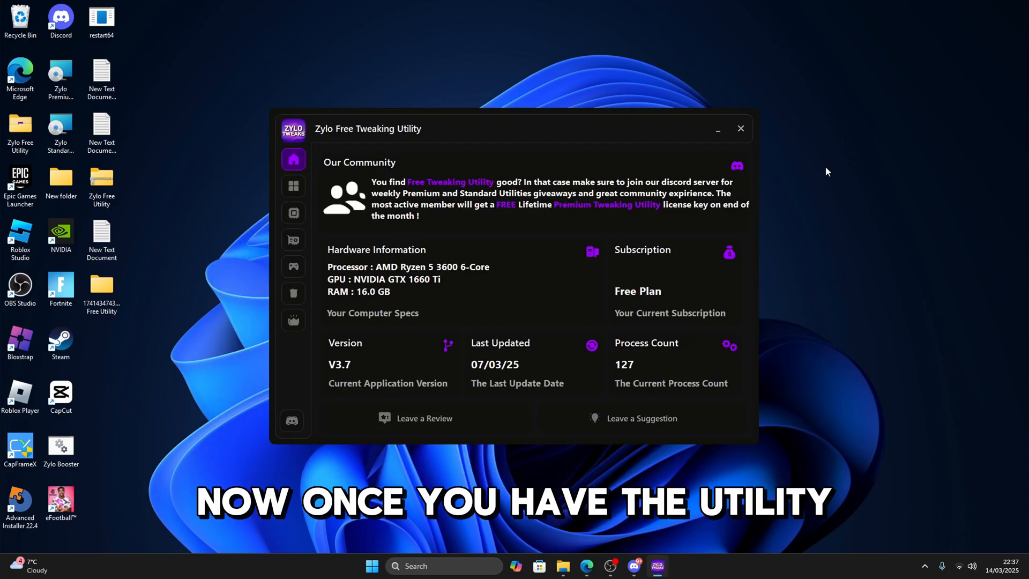
# Apply the Windows Tweaks in the General section, confirming the success message
pyautogui.click(293, 185)
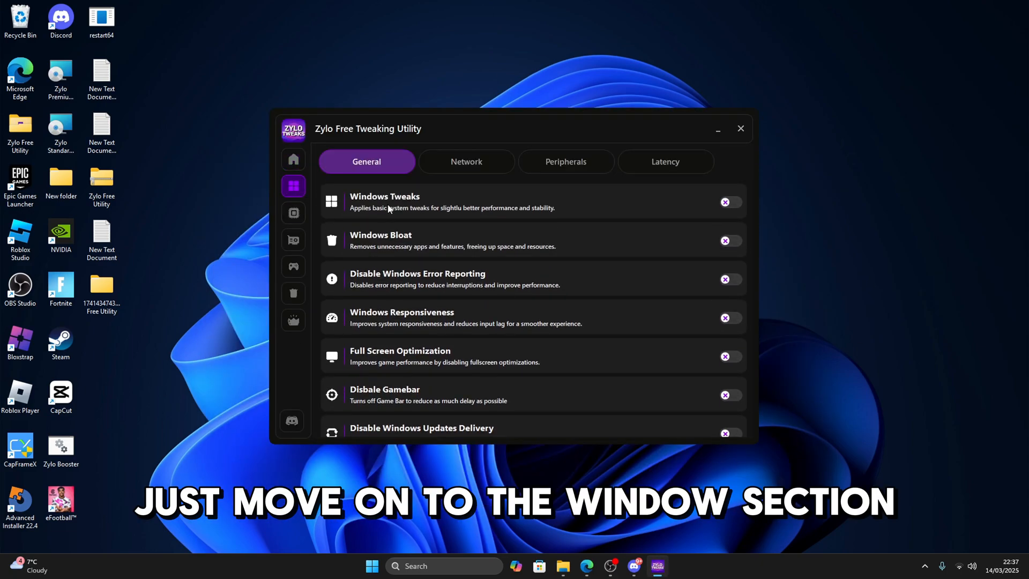
pyautogui.moveTo(347, 177)
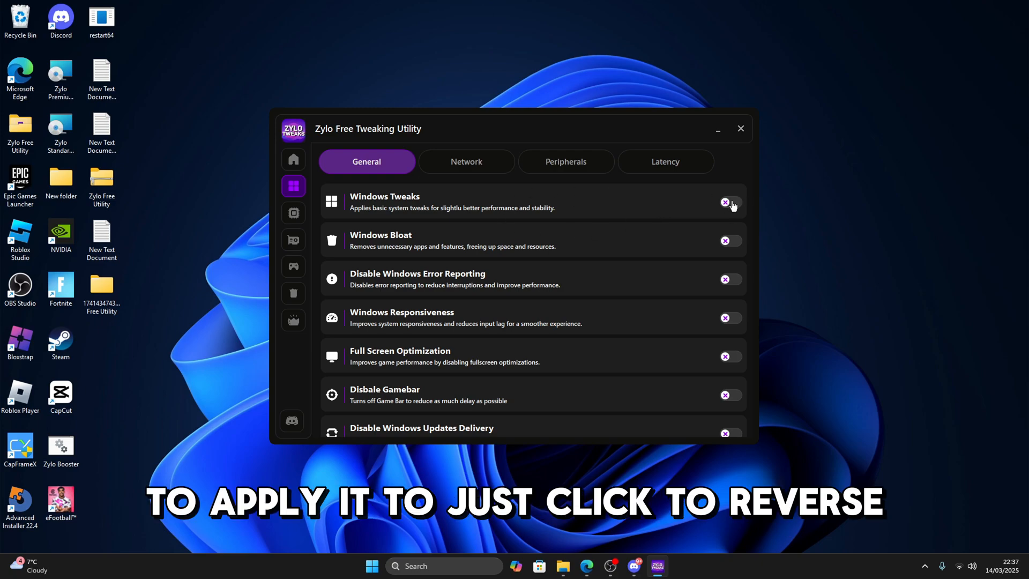
pyautogui.click(729, 202)
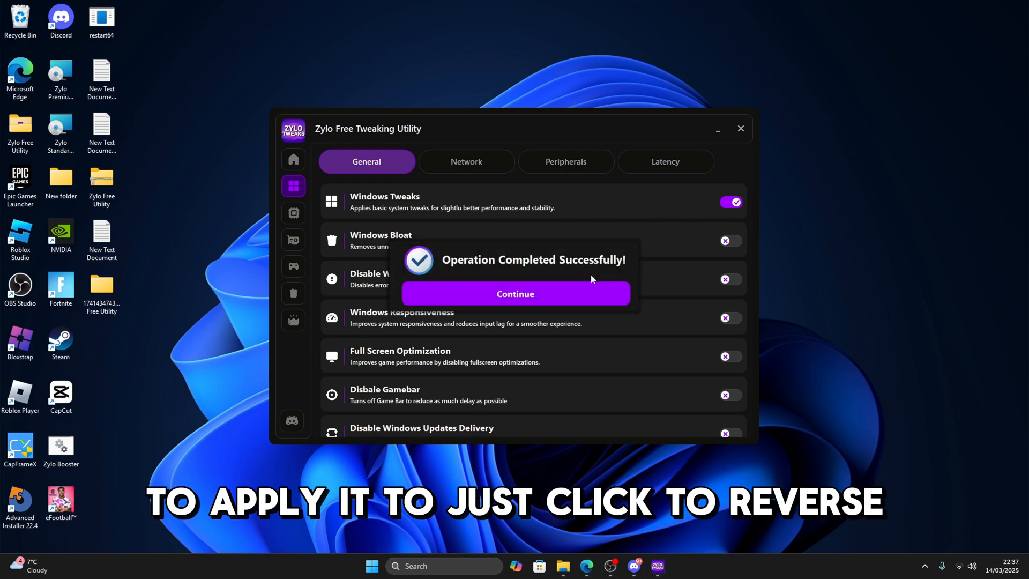
pyautogui.click(515, 294)
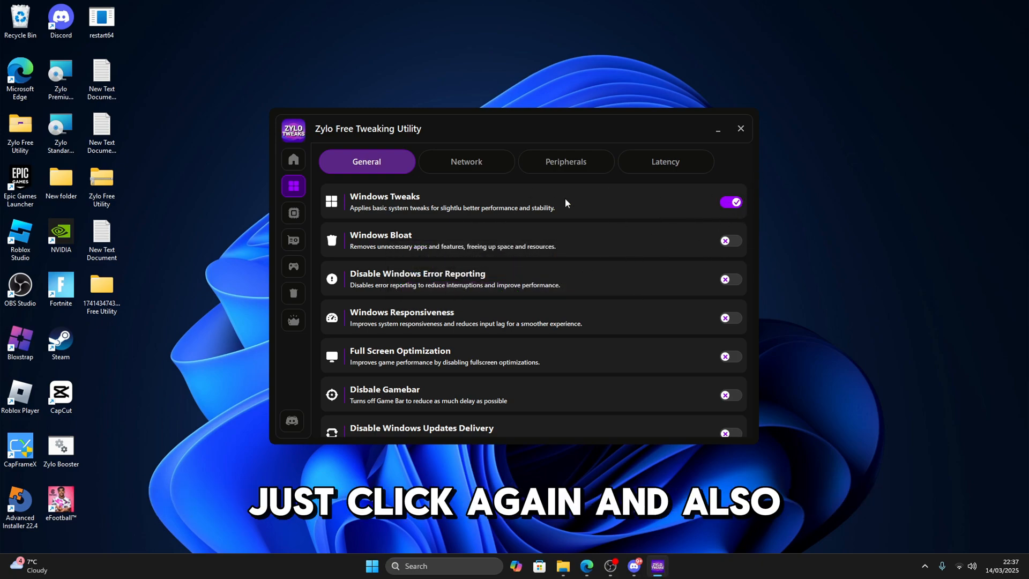
pyautogui.click(466, 162)
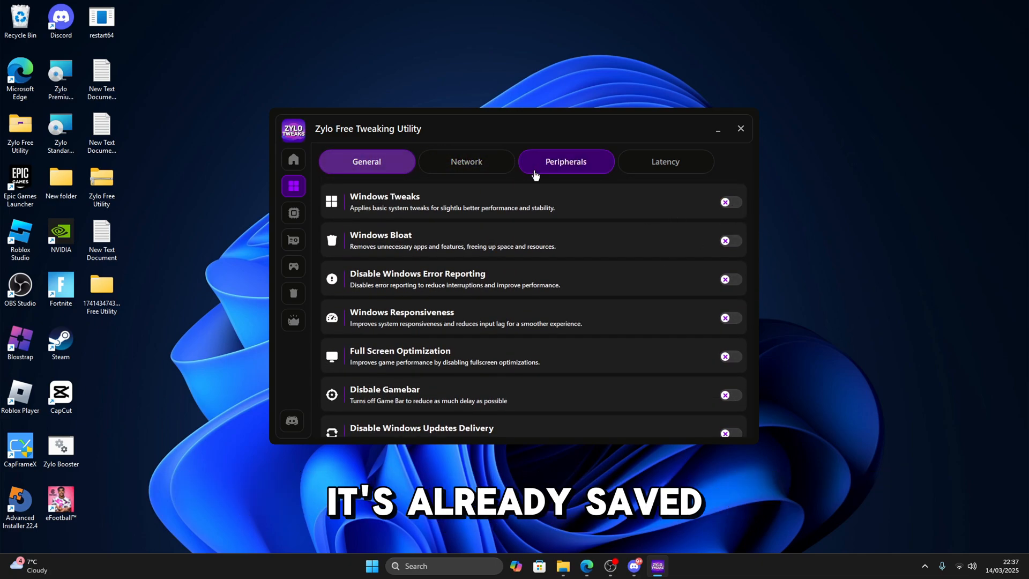
pyautogui.click(367, 162)
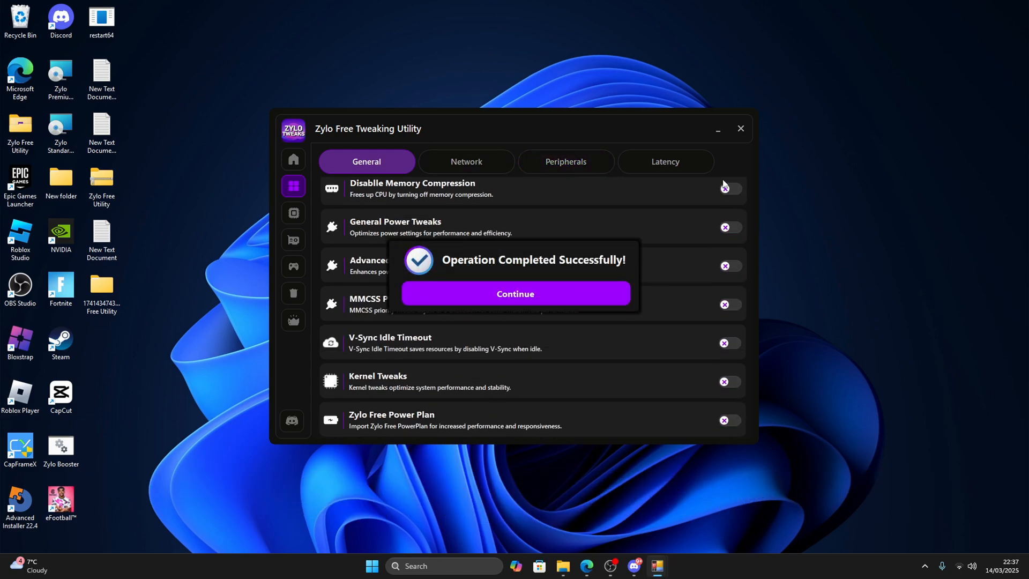
# Enable Disable Memory Compression and the Zylo Free Power Plan, confirming each success
pyautogui.click(515, 294)
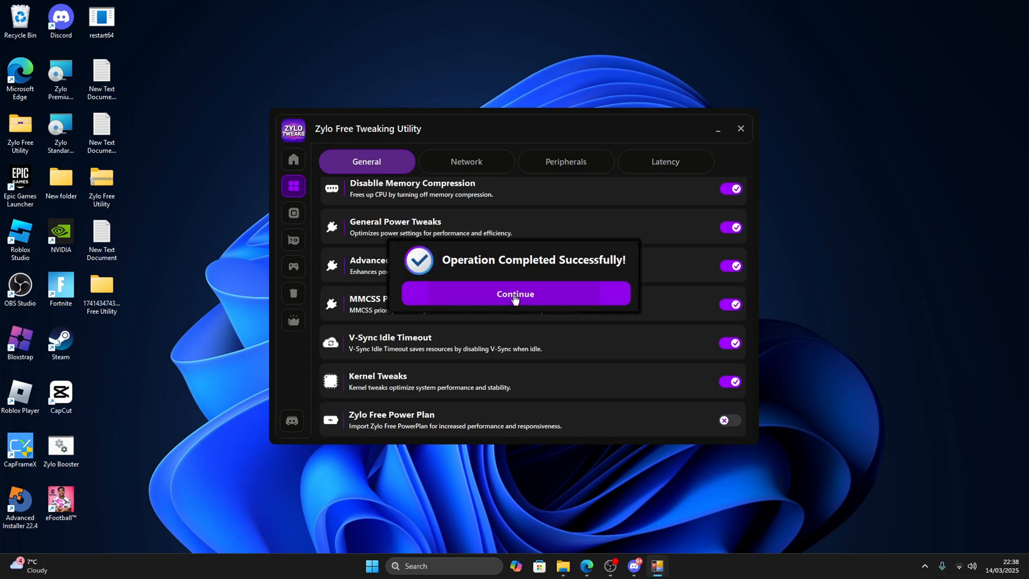
pyautogui.click(516, 294)
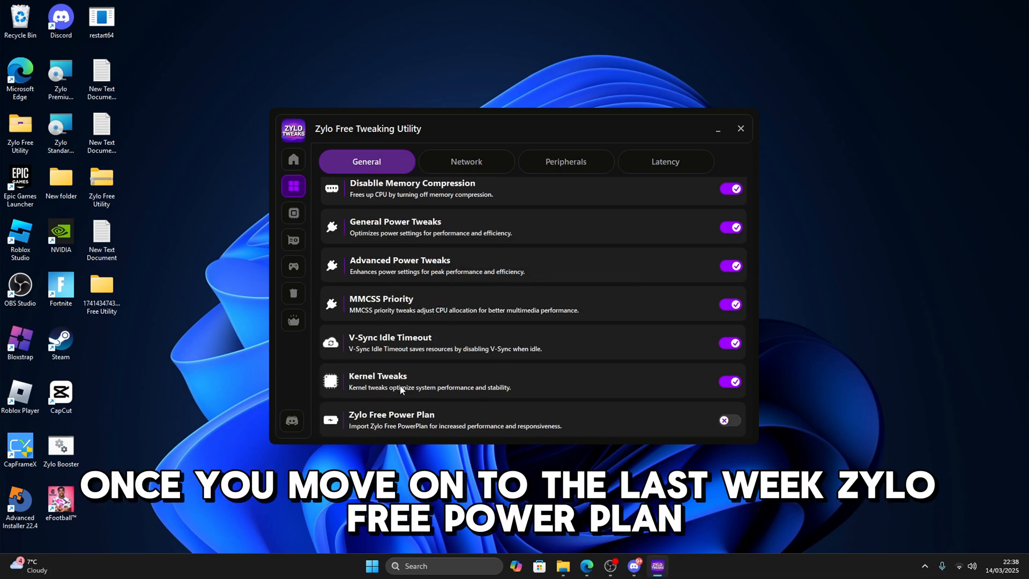
pyautogui.click(729, 420)
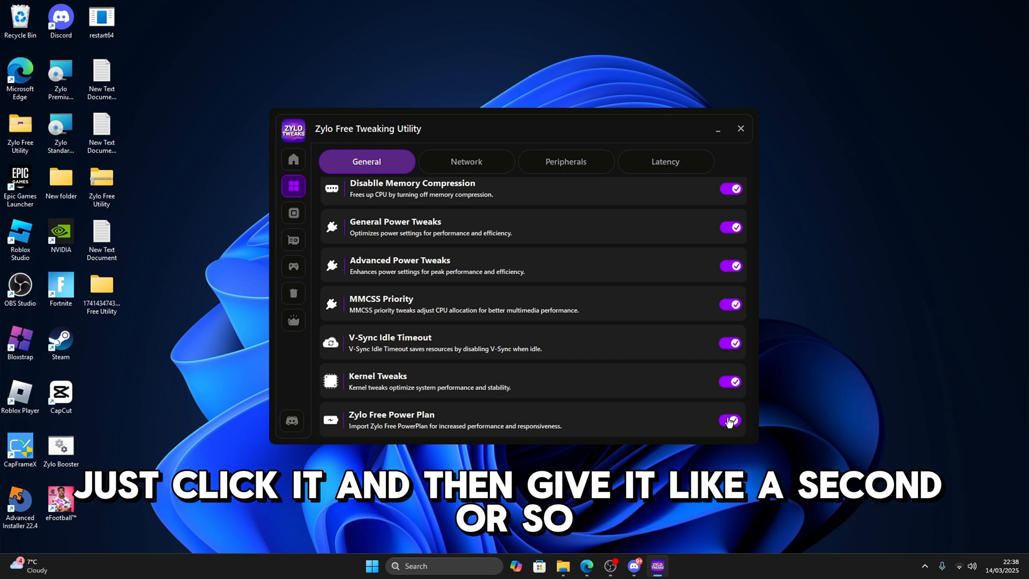
pyautogui.click(730, 421)
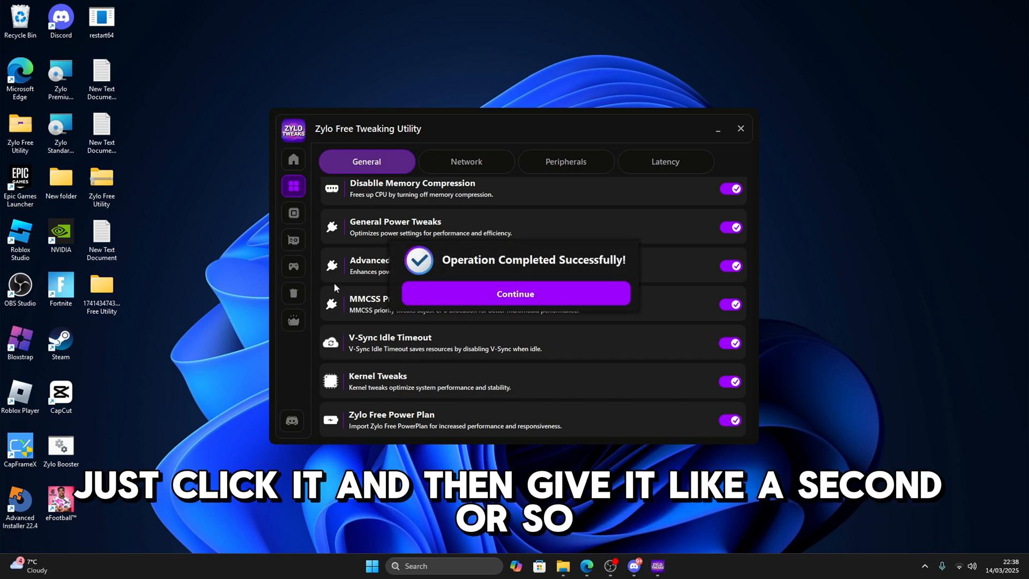
pyautogui.click(515, 294)
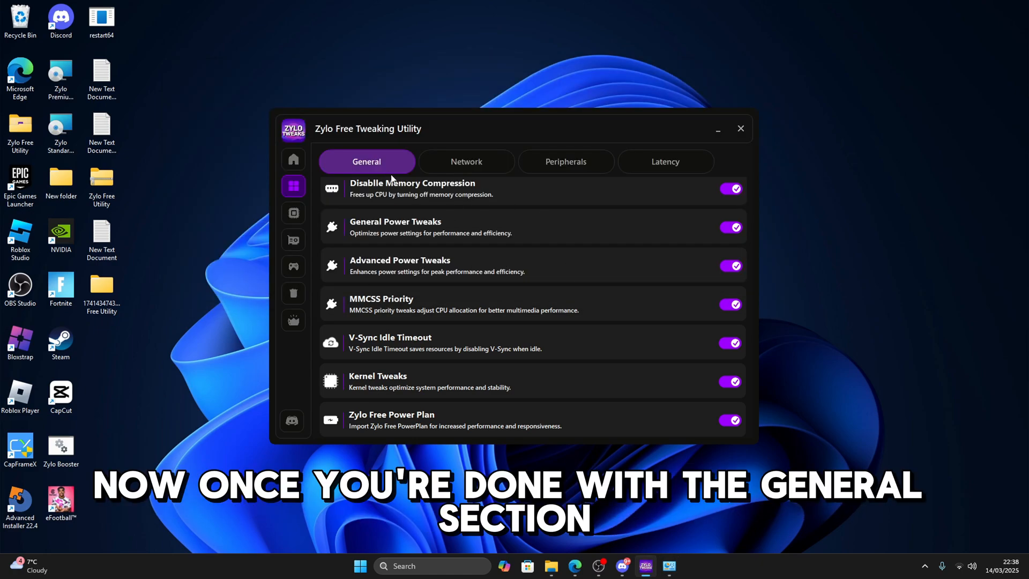
# Enable the Network and Peripherals tweaks, confirming each, and move to Latency tweaks
pyautogui.click(466, 162)
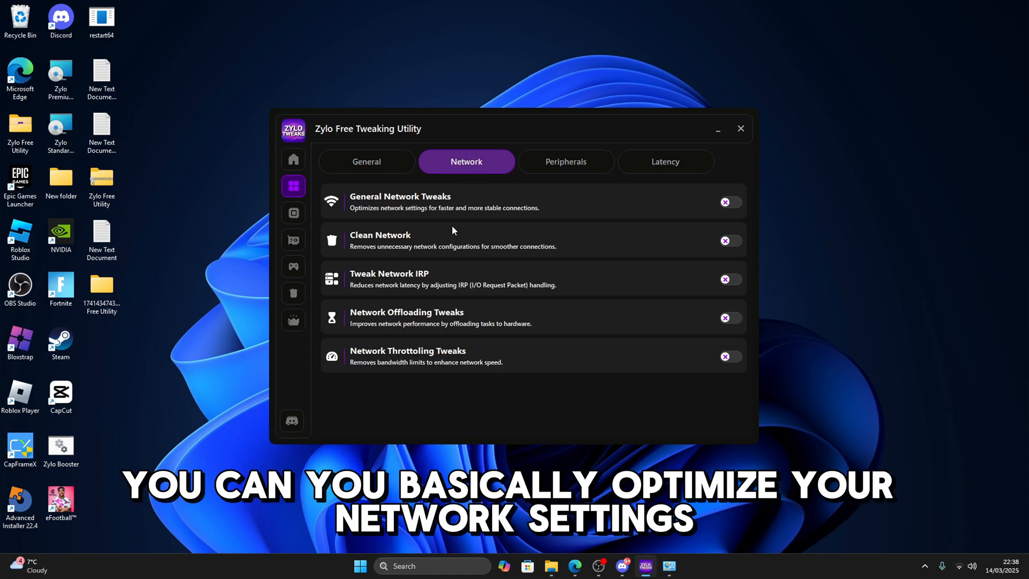
pyautogui.moveTo(610, 209)
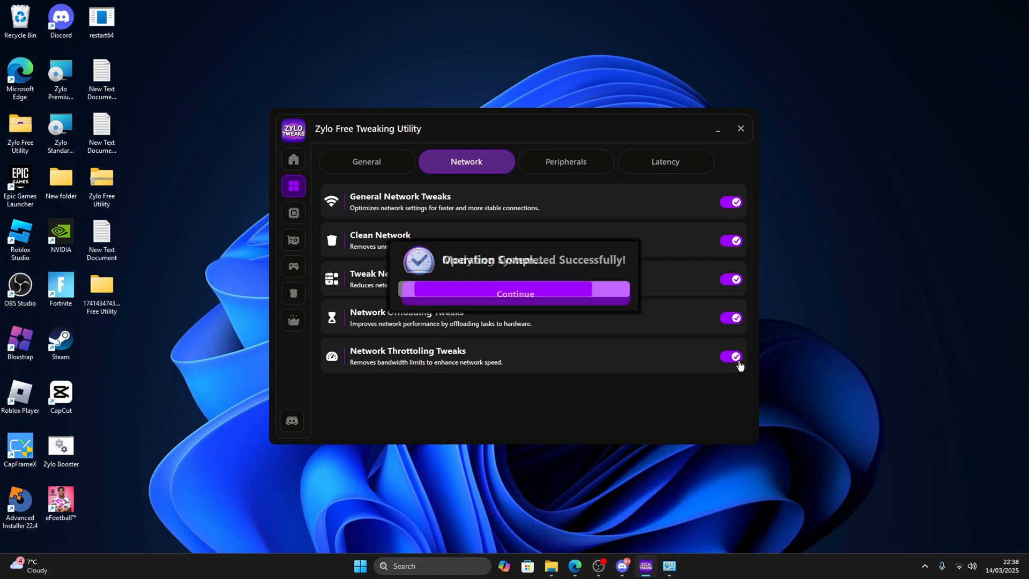
pyautogui.click(514, 293)
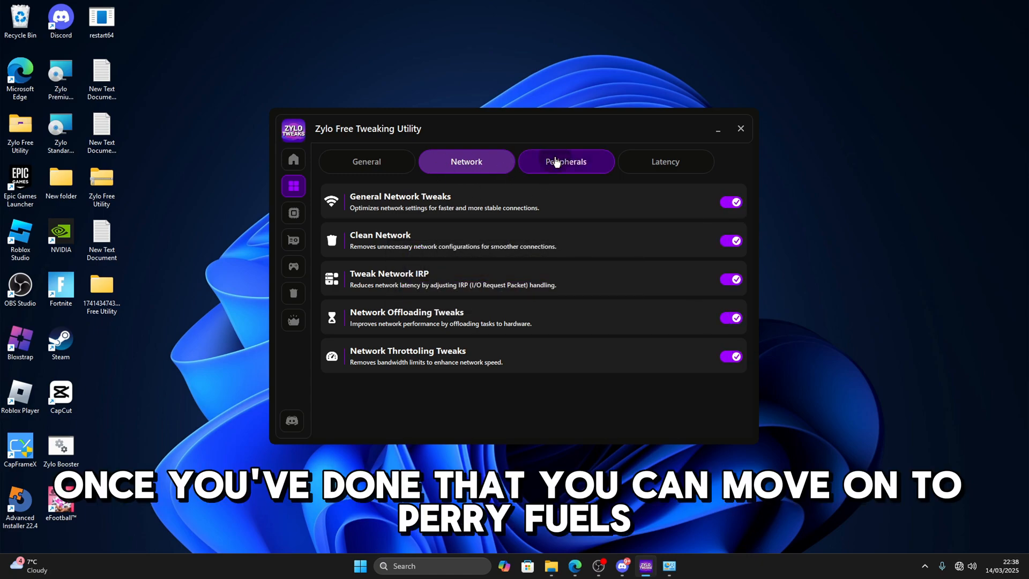
pyautogui.click(565, 162)
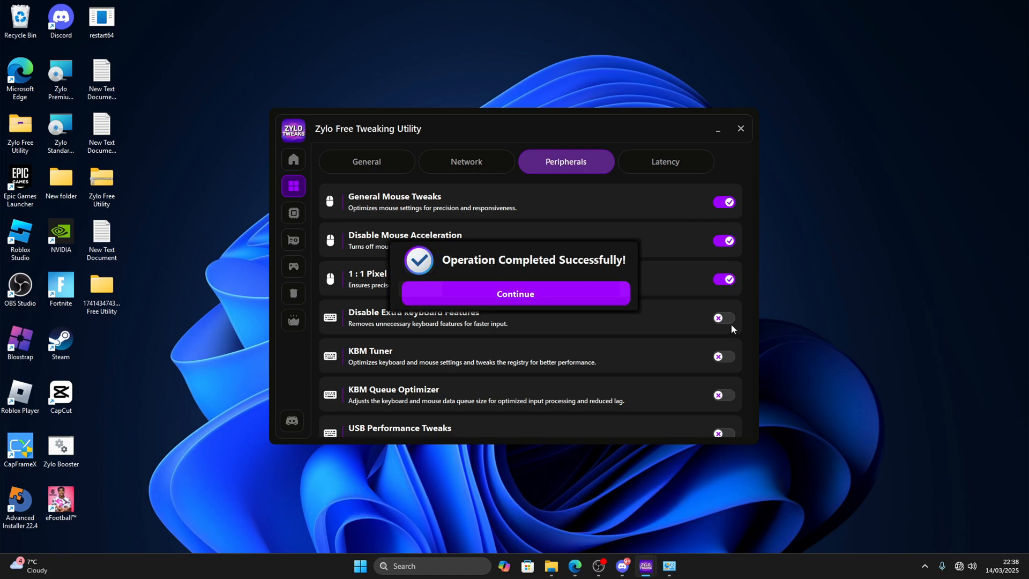
pyautogui.click(516, 294)
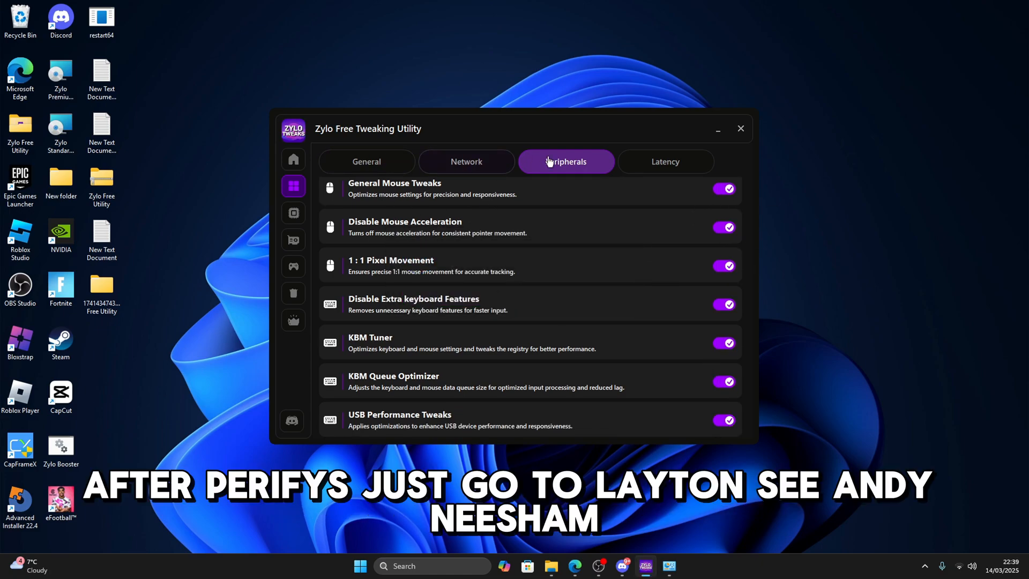
pyautogui.click(665, 162)
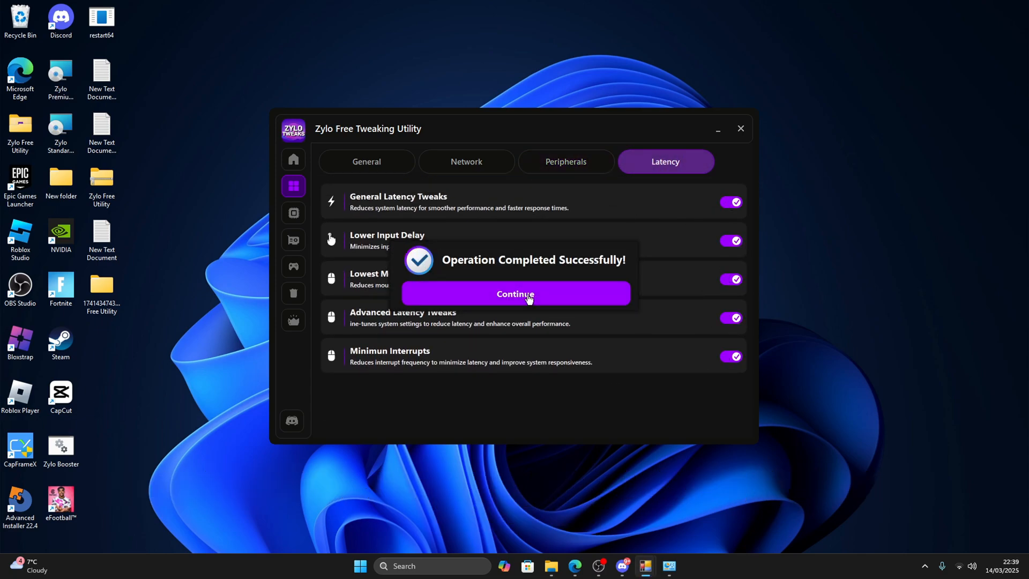
# Confirm the Latency tweaks, then enable AMD CPU Tweaks in the CPU section
pyautogui.click(515, 293)
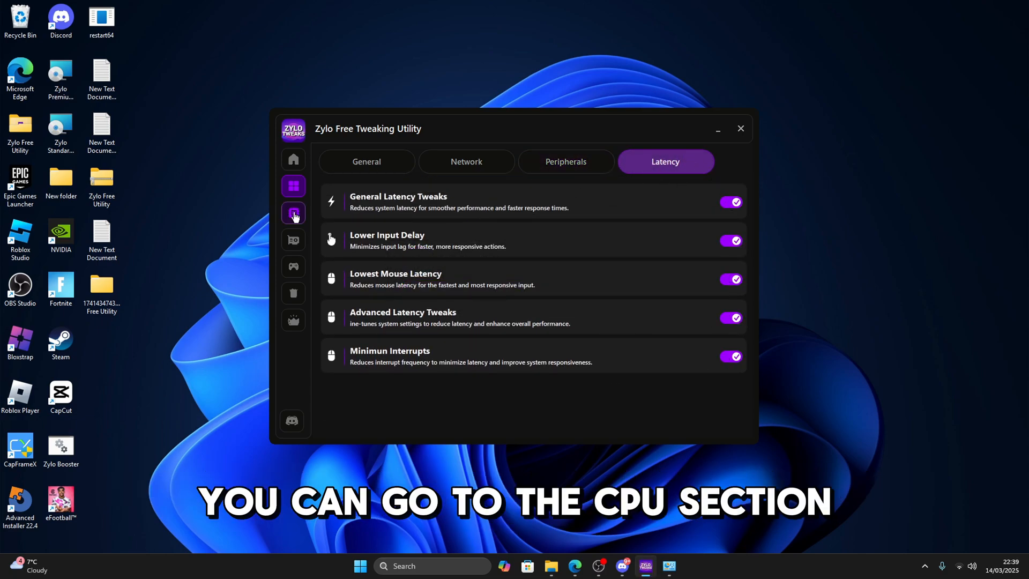
pyautogui.click(293, 213)
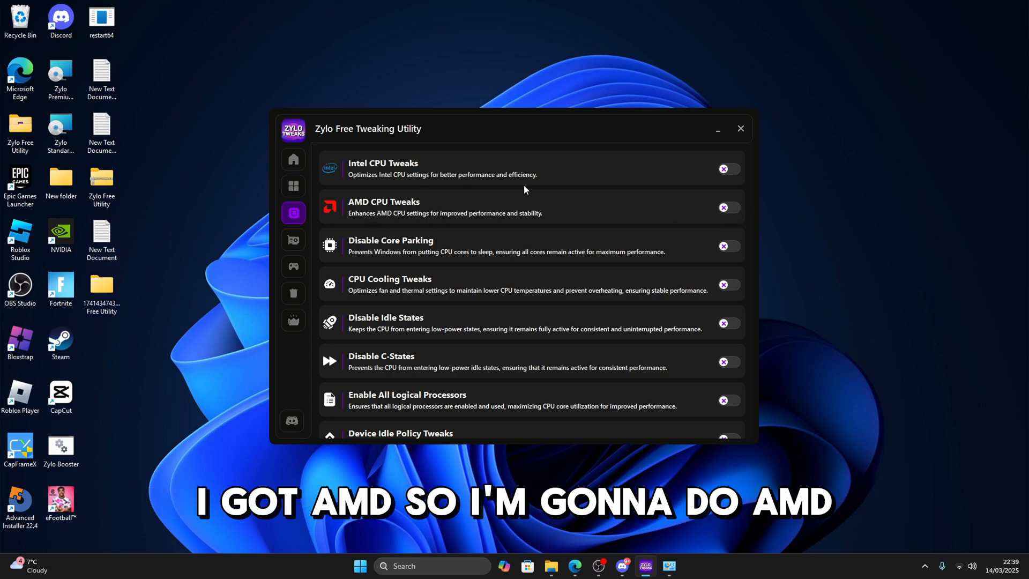
pyautogui.click(294, 158)
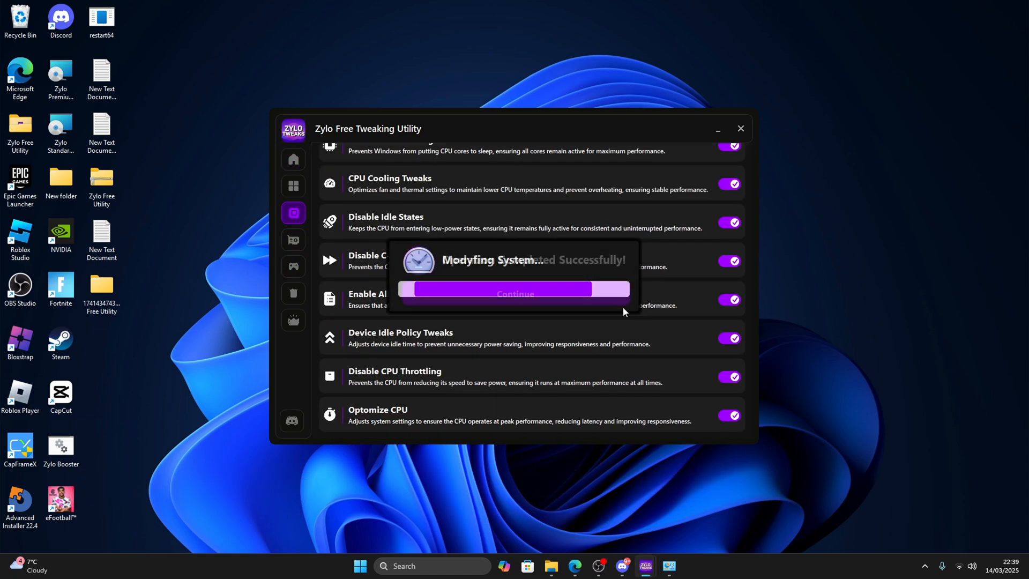
pyautogui.click(515, 294)
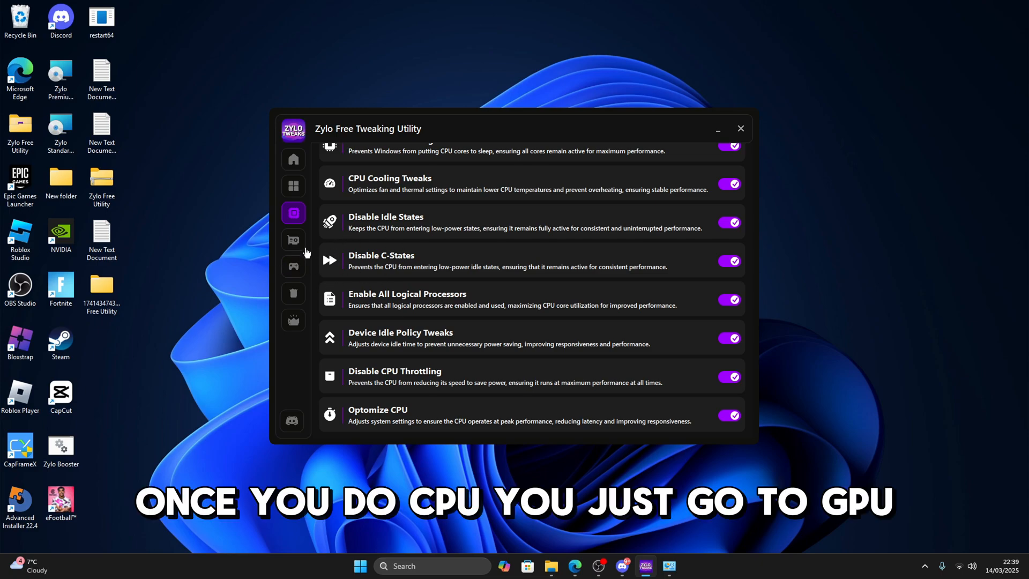
# Check the graphics card on Home, then enable the Nvidia Advanced Power Tweaks
pyautogui.click(294, 239)
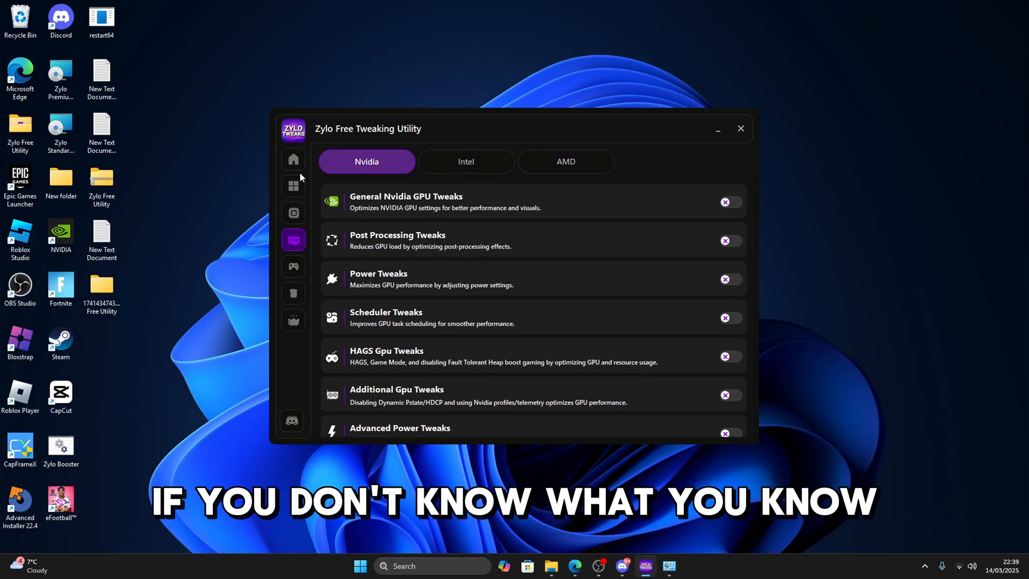
pyautogui.click(294, 159)
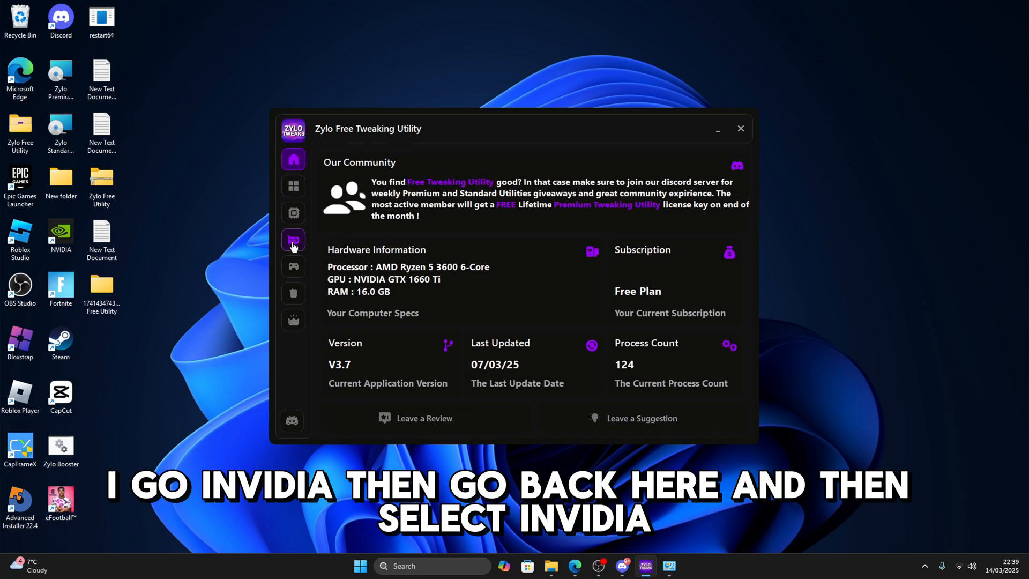
pyautogui.click(294, 239)
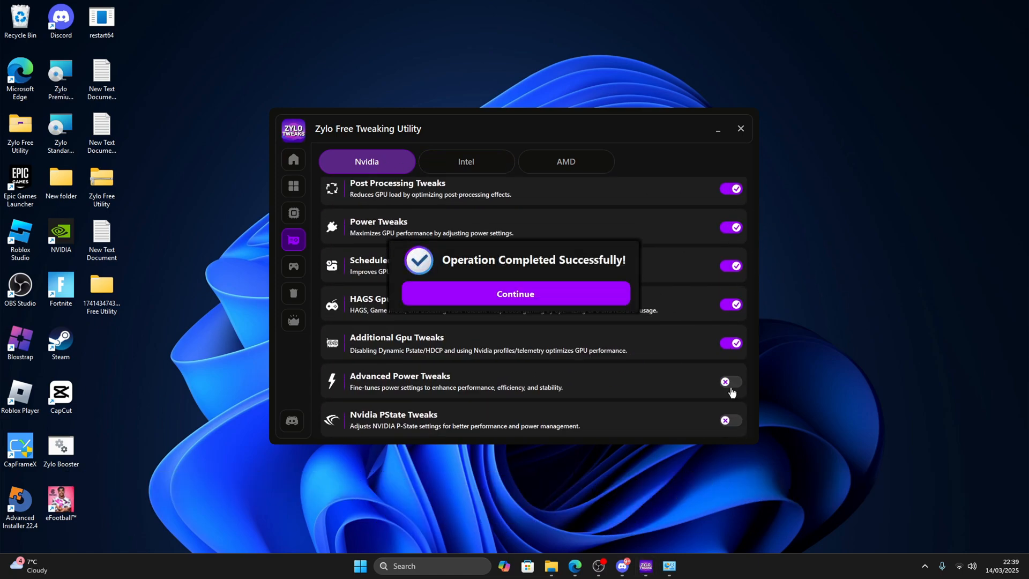
pyautogui.click(515, 294)
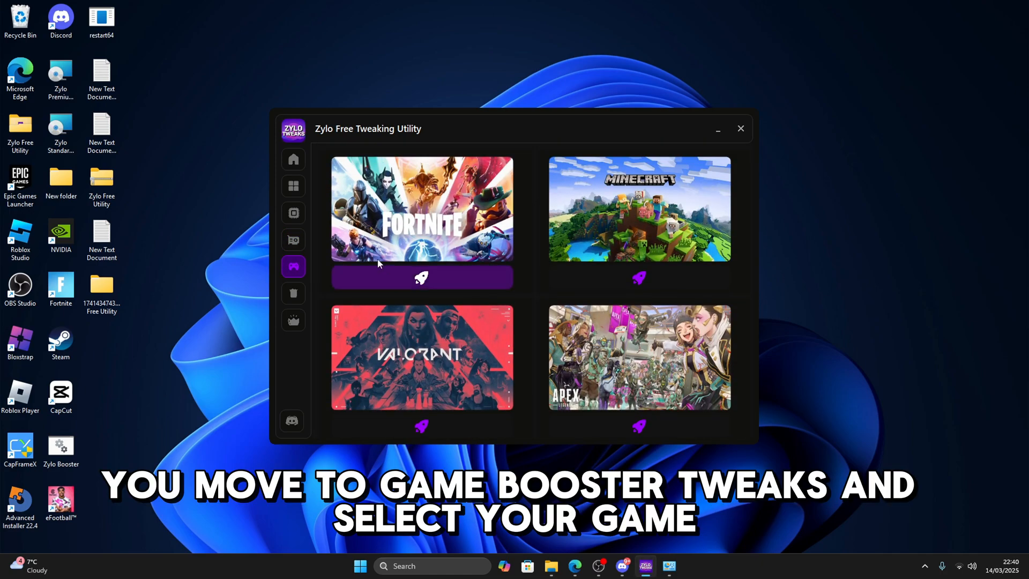
# Apply the Game Booster boost for Fortnite and confirm its success
pyautogui.click(422, 276)
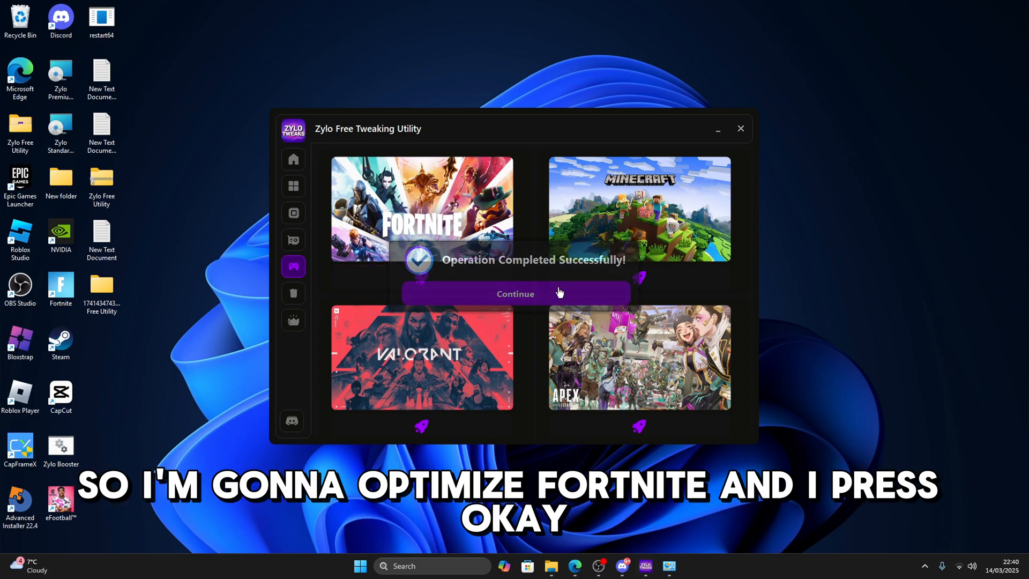
pyautogui.click(514, 294)
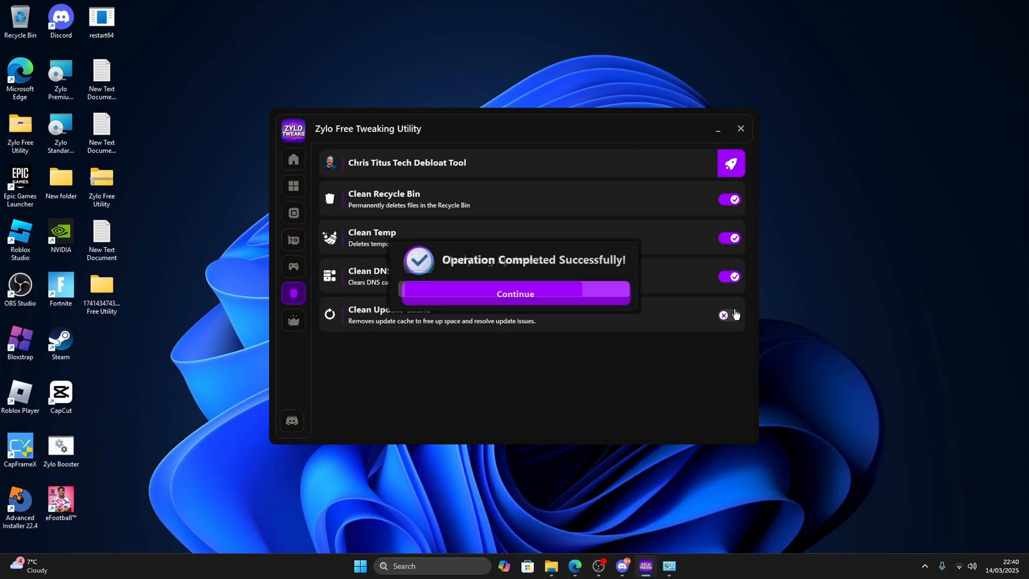
# Enable Clean Update Cache so all four cleaner tasks are on
pyautogui.click(516, 294)
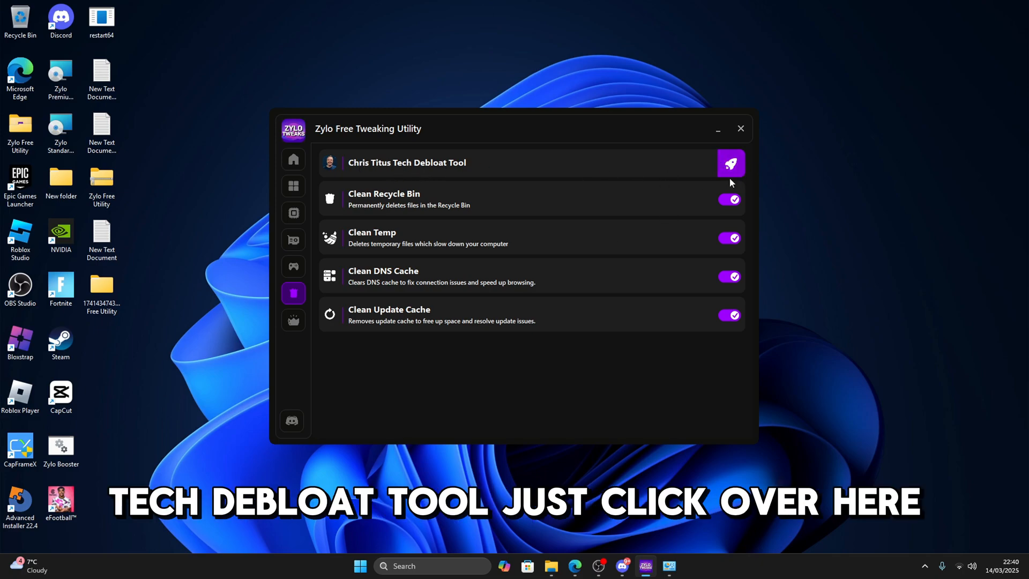
# Launch Chris Titus Tech Debloat Tool and run its Standard recommended tweaks
pyautogui.click(731, 163)
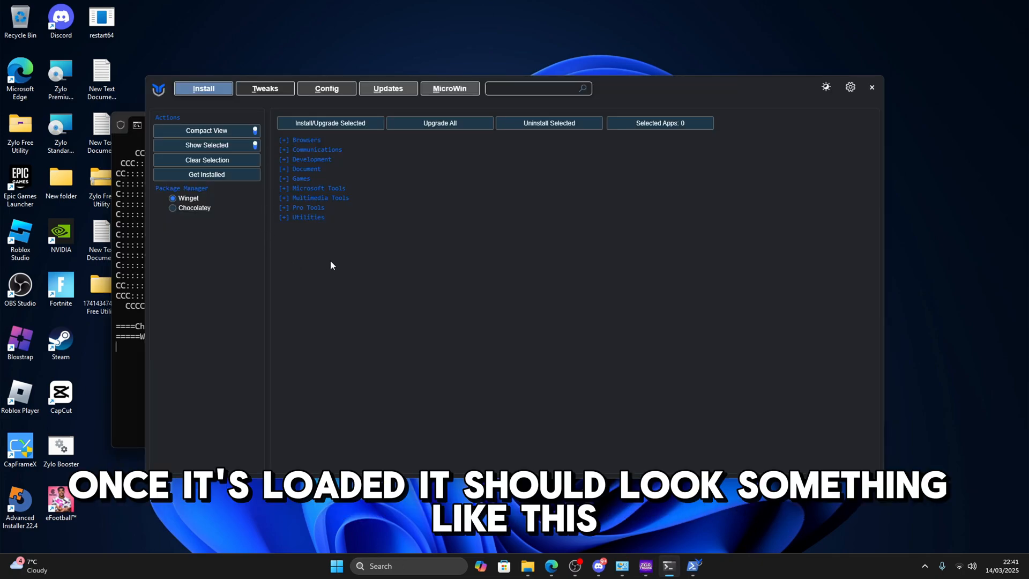
pyautogui.click(264, 88)
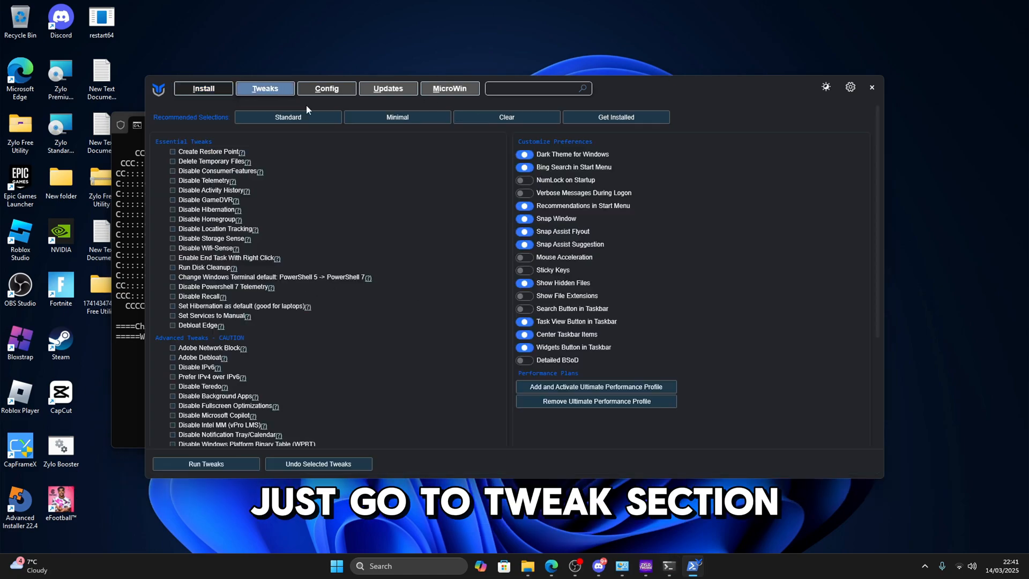
pyautogui.click(288, 117)
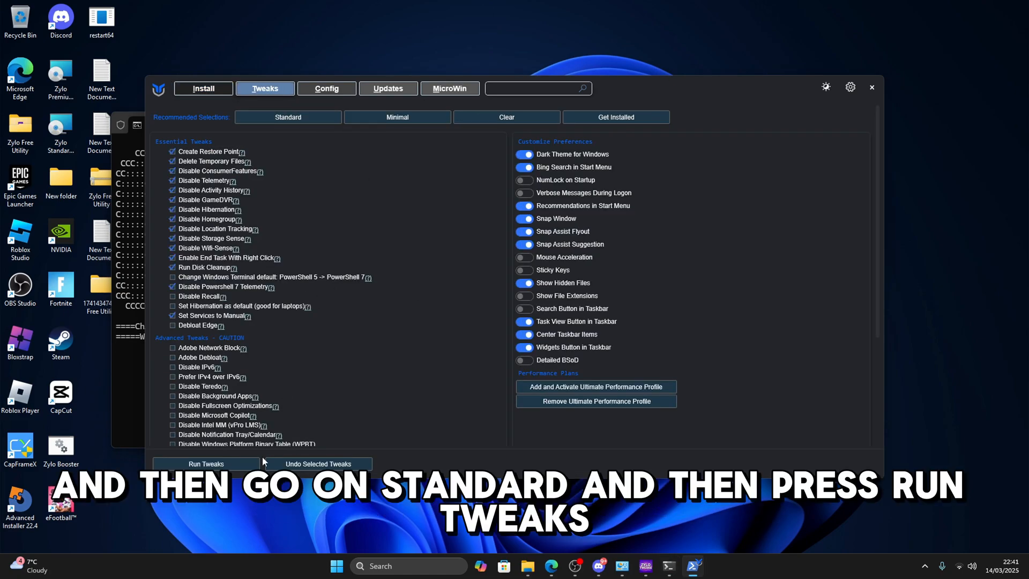
pyautogui.click(206, 463)
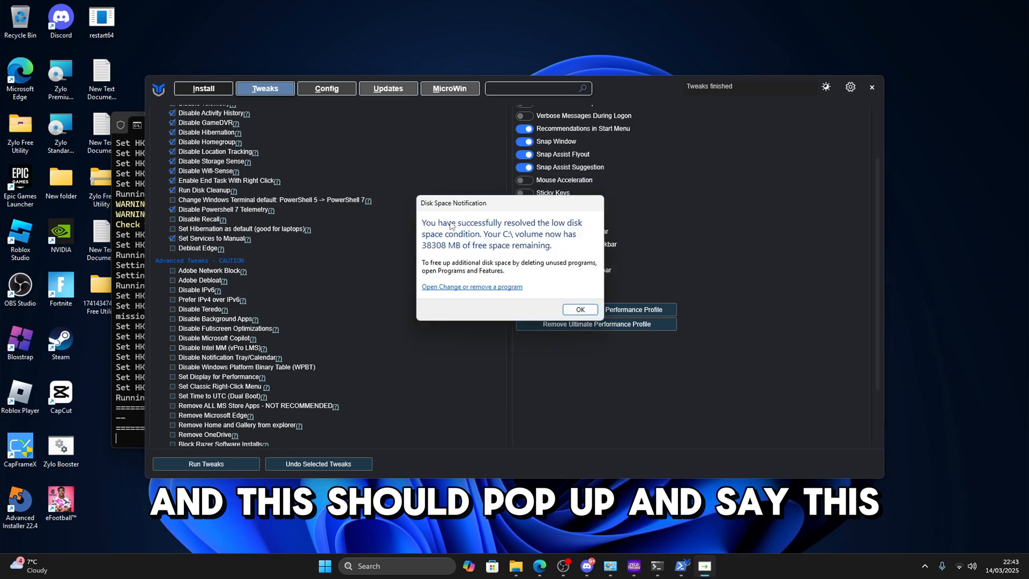
# Acknowledge the disk space notification and close the utility after Tweaks finished
pyautogui.click(580, 309)
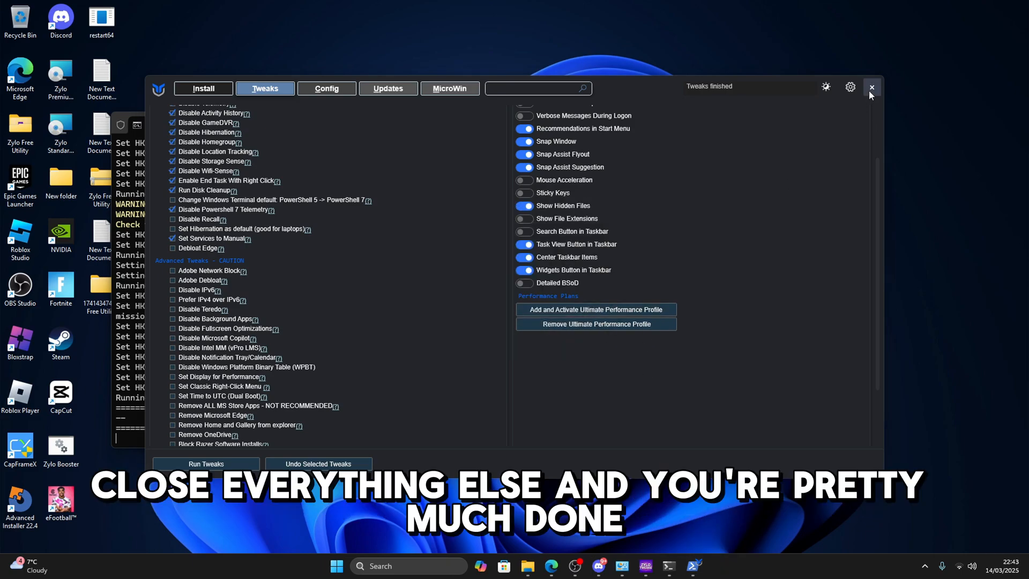
pyautogui.click(872, 87)
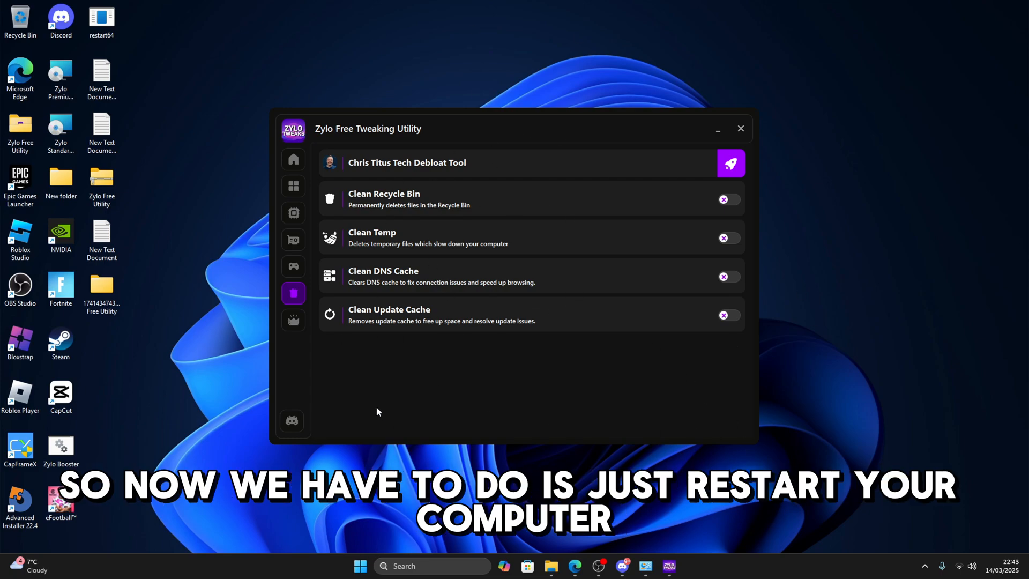
pyautogui.moveTo(663, 399)
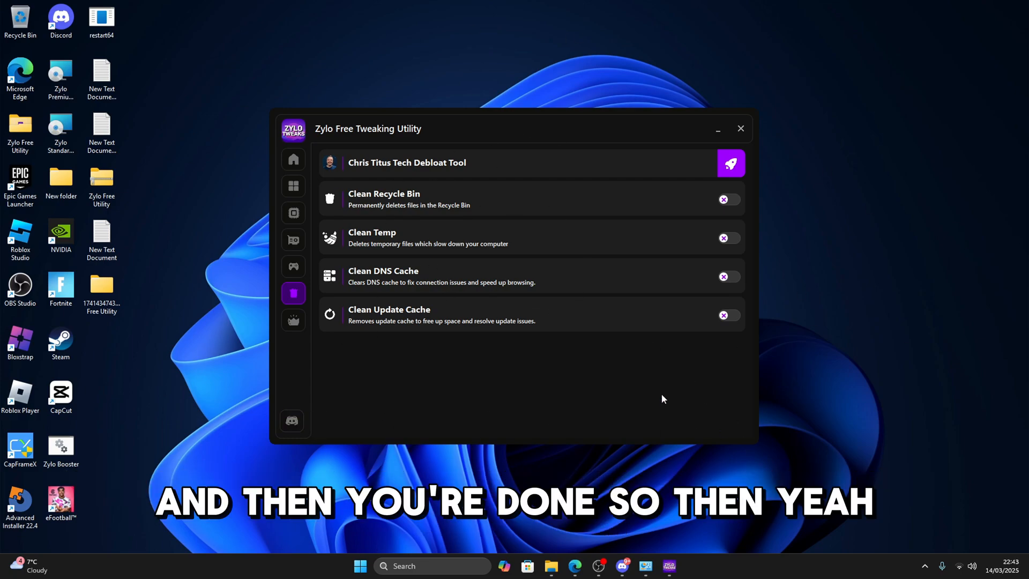